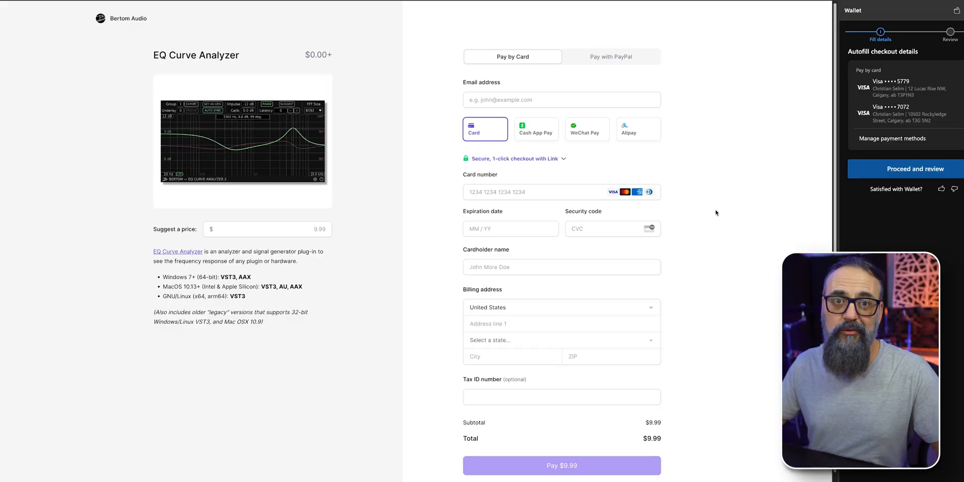
Adjust the Pultec's low band so the analyzer shows a boost then a dip
{"action": "left_click", "coordinate": [268, 229]}
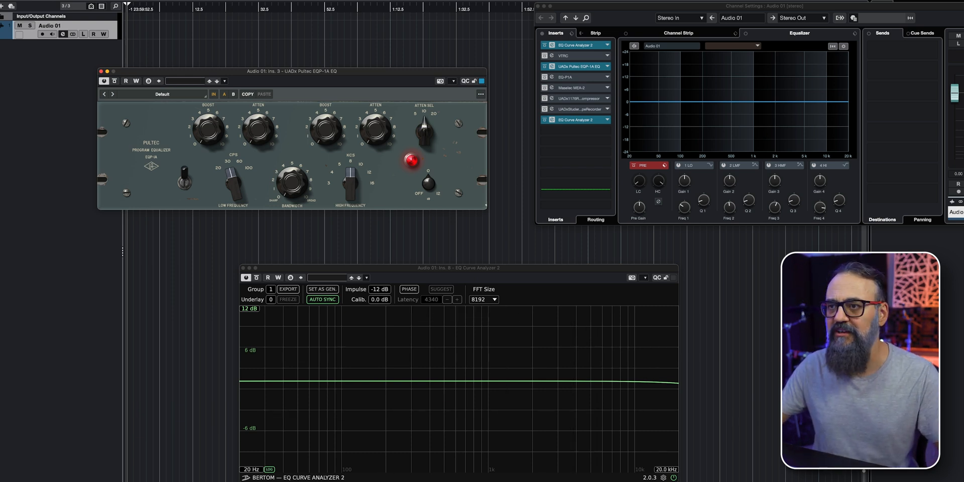
{"action": "mouse_move", "coordinate": [446, 398]}
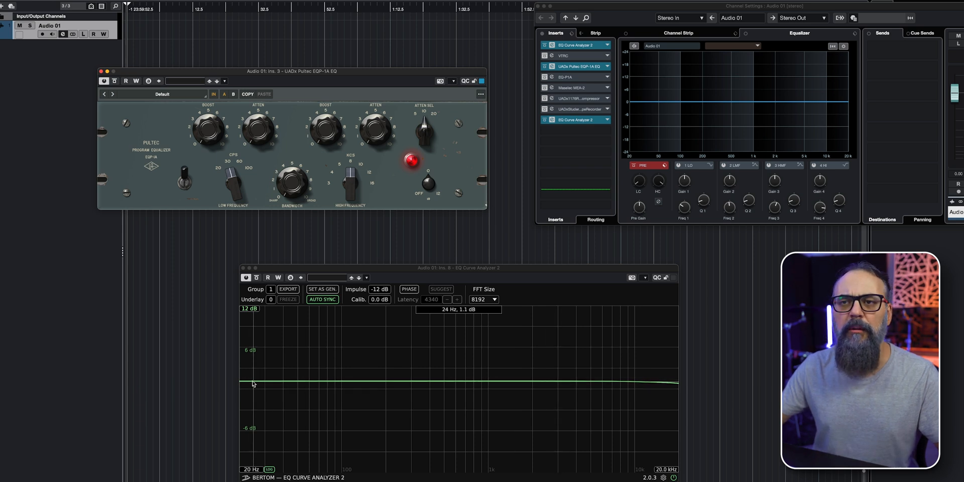
{"action": "mouse_move", "coordinate": [609, 395]}
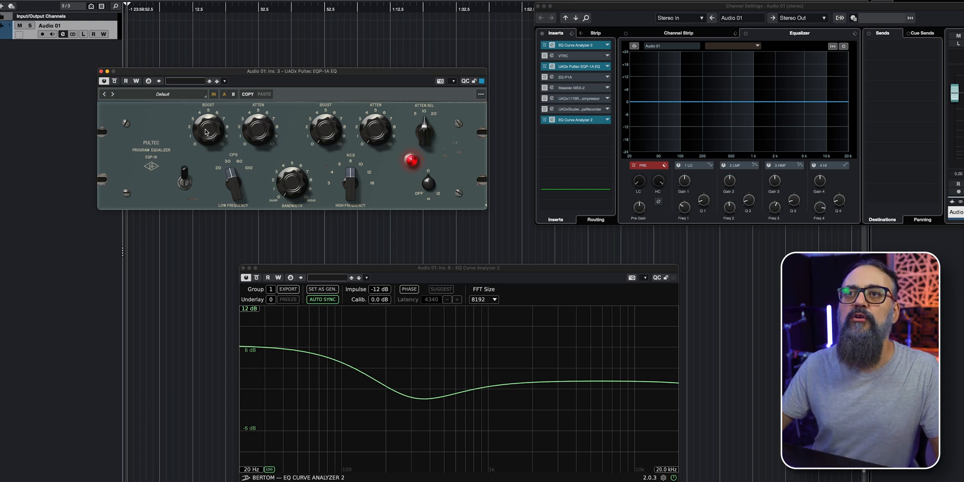
{"action": "mouse_move", "coordinate": [375, 372]}
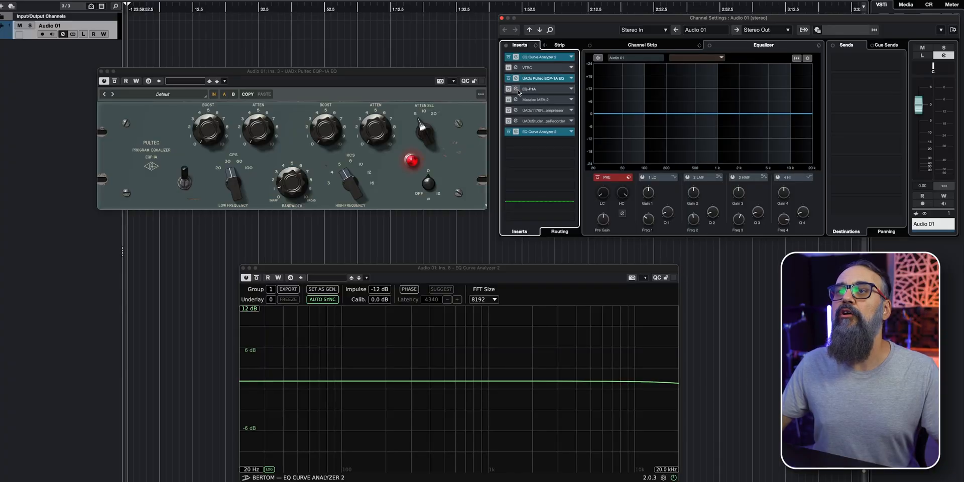
Reset the Pultec to neutral so the analyzer line reads flat
{"action": "left_click", "coordinate": [528, 89]}
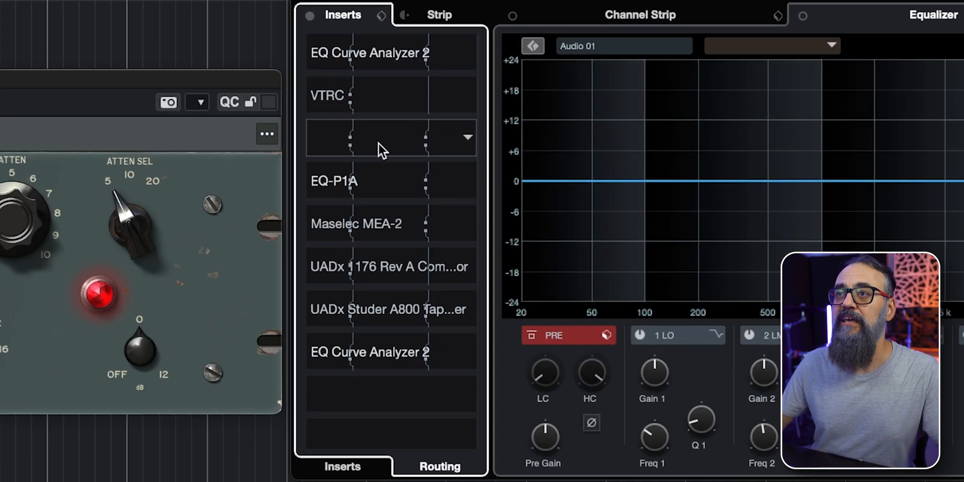
Select the EQ-P1A insert slot in Audio 01's chain
{"action": "left_click", "coordinate": [391, 138]}
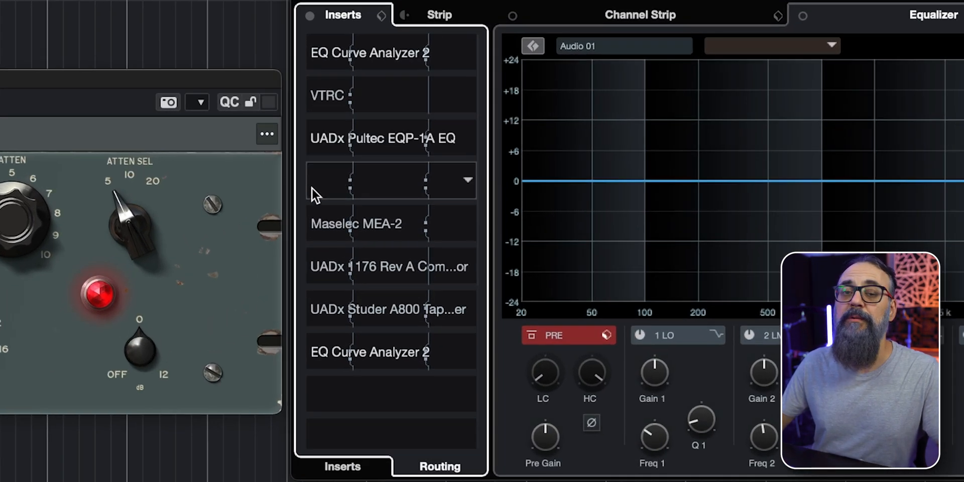
{"action": "left_click", "coordinate": [369, 180]}
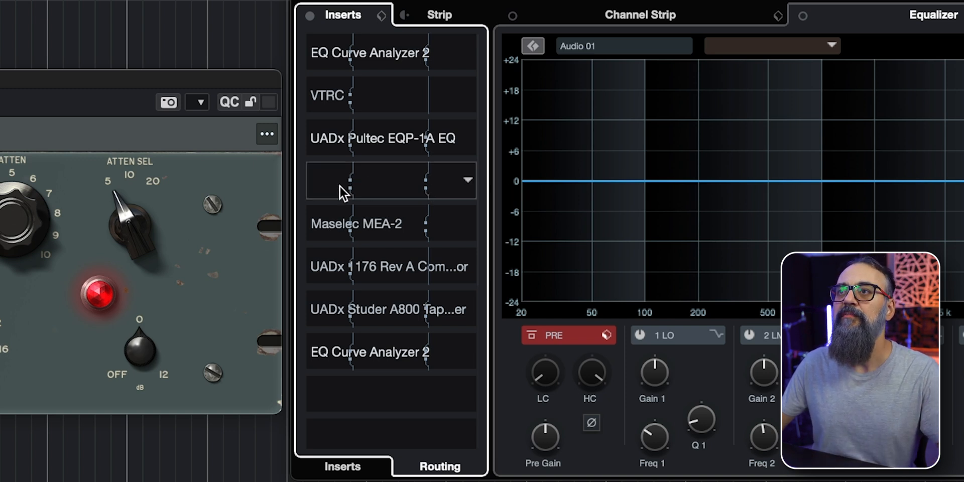
{"action": "mouse_move", "coordinate": [426, 196]}
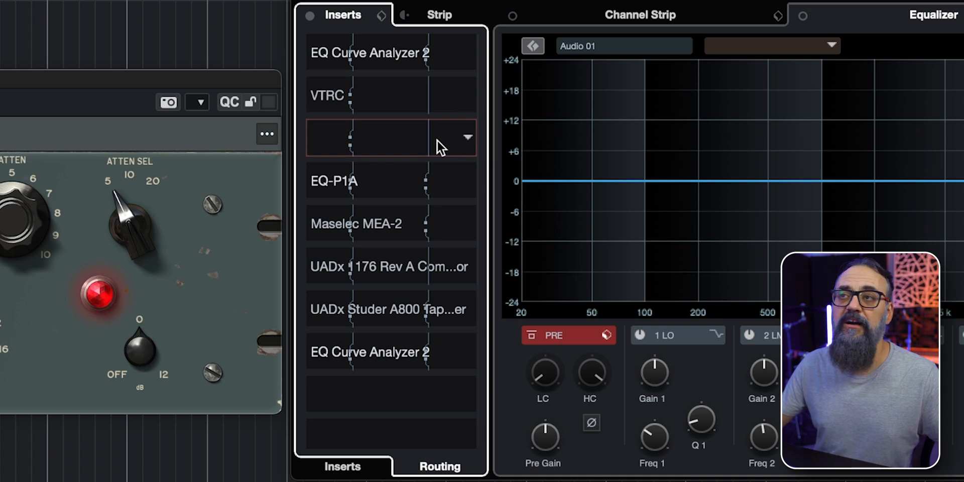
{"action": "mouse_move", "coordinate": [355, 148]}
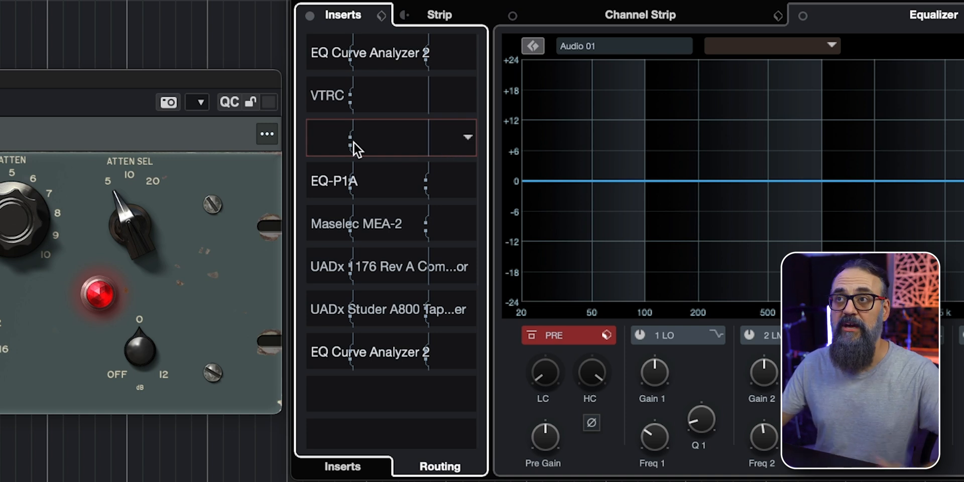
{"action": "left_click", "coordinate": [390, 138]}
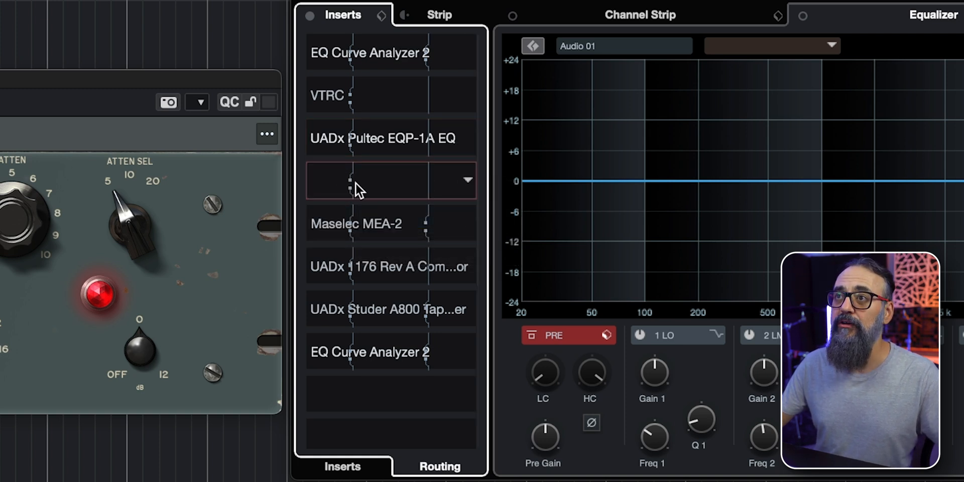
Review the EQ-P1A's L/R routing in the Routing Editor and confirm it
{"action": "left_click", "coordinate": [466, 179]}
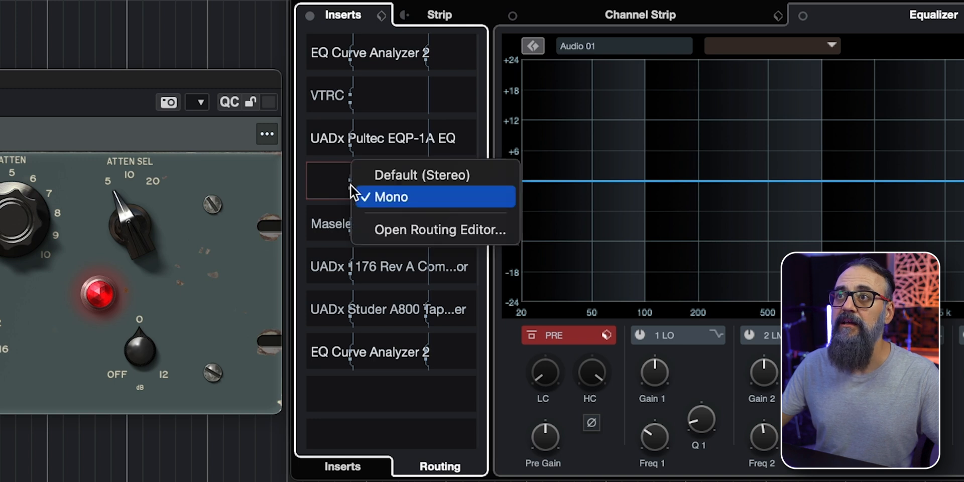
{"action": "mouse_move", "coordinate": [391, 229]}
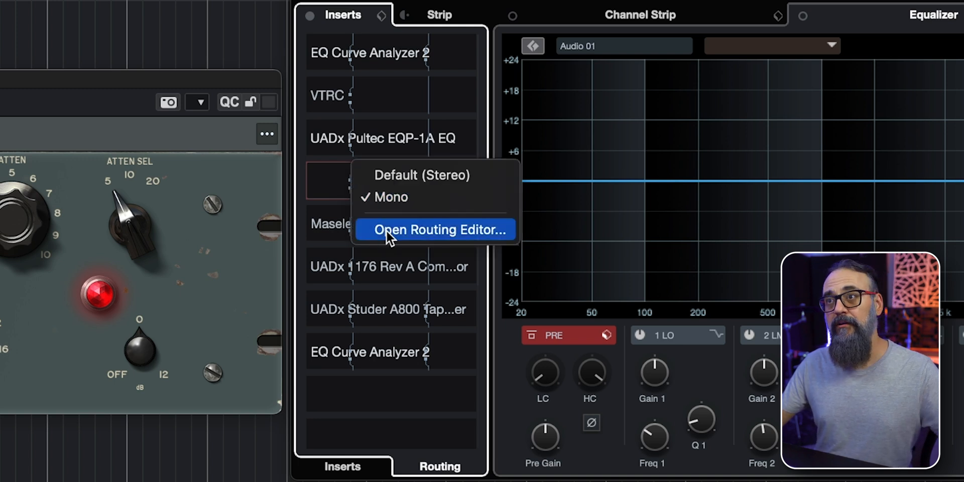
{"action": "left_click", "coordinate": [436, 229]}
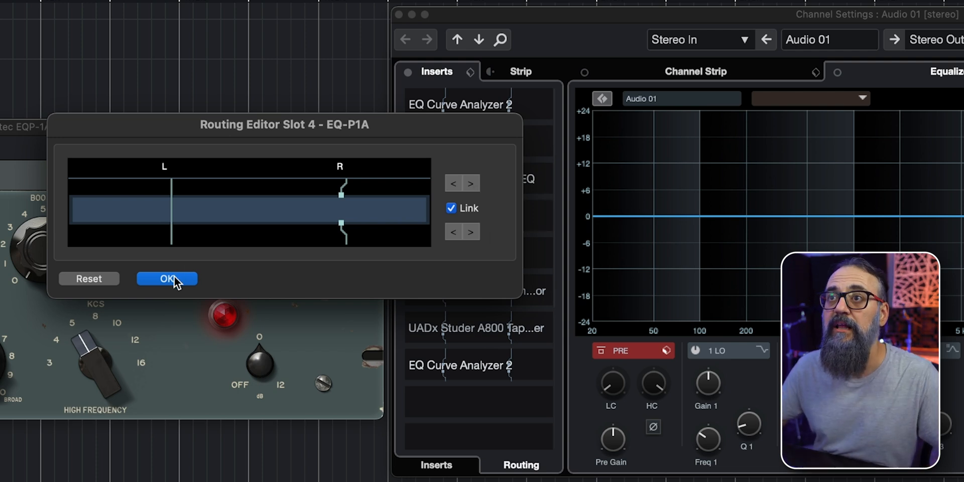
{"action": "left_click", "coordinate": [167, 278]}
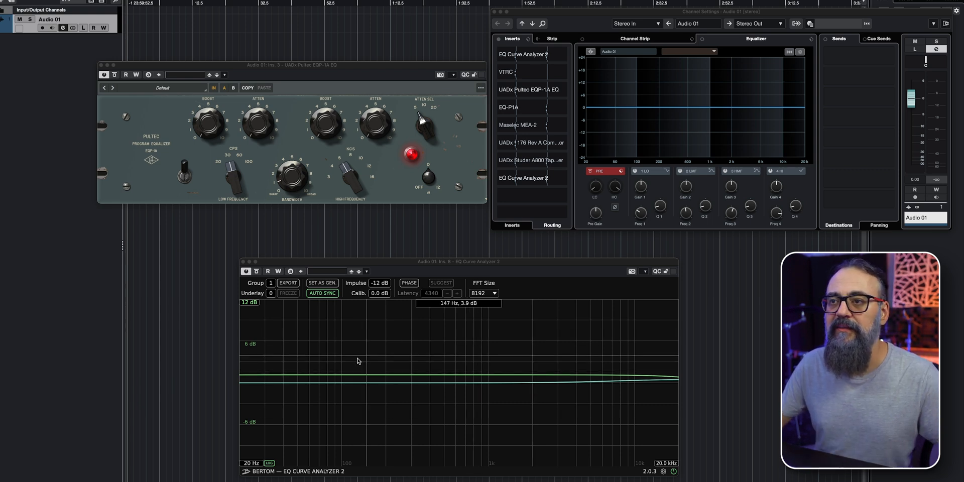
{"action": "mouse_move", "coordinate": [470, 389]}
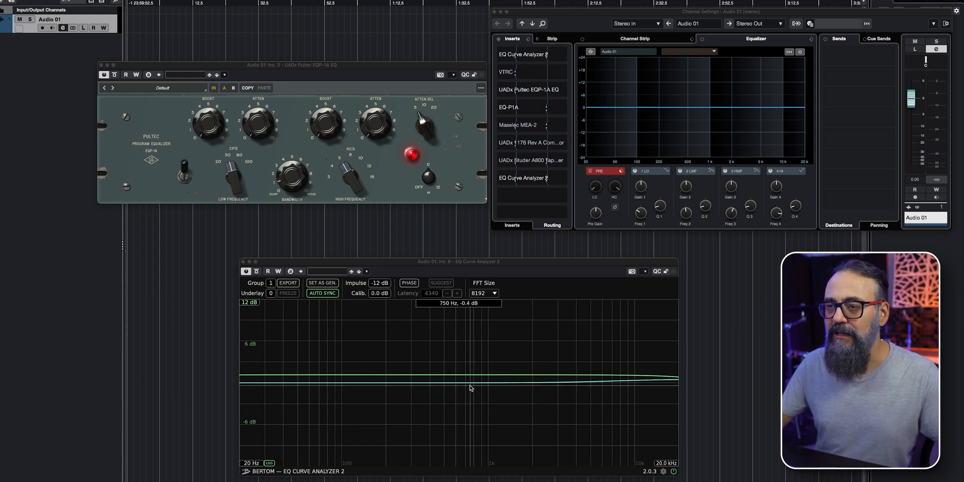
{"action": "mouse_move", "coordinate": [515, 385]}
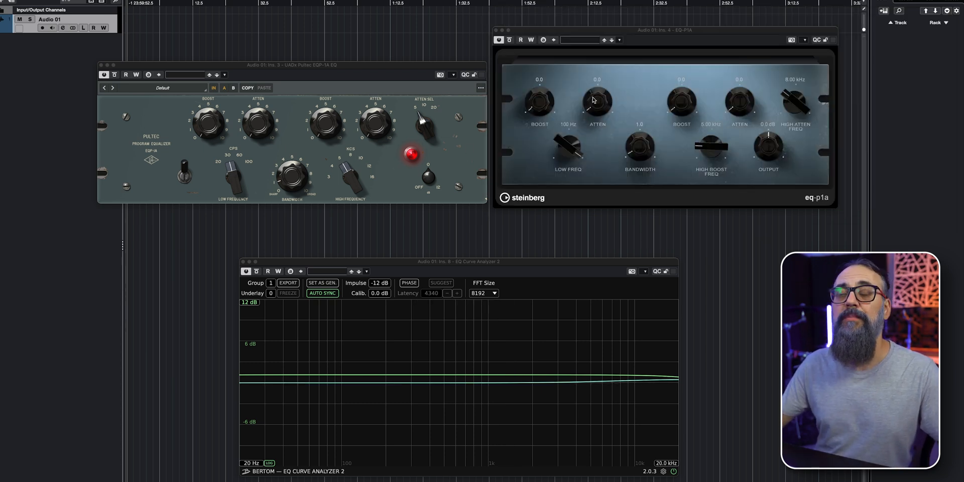
{"action": "mouse_move", "coordinate": [641, 337]}
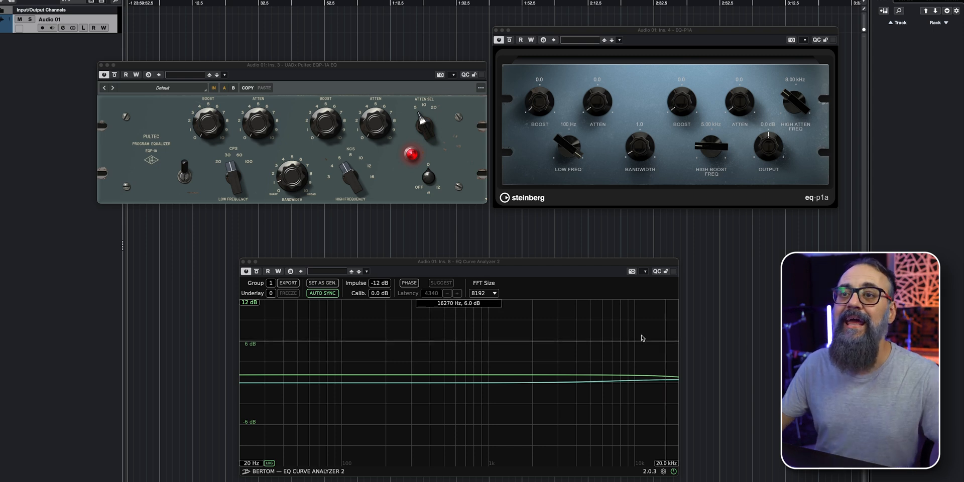
{"action": "mouse_move", "coordinate": [553, 377]}
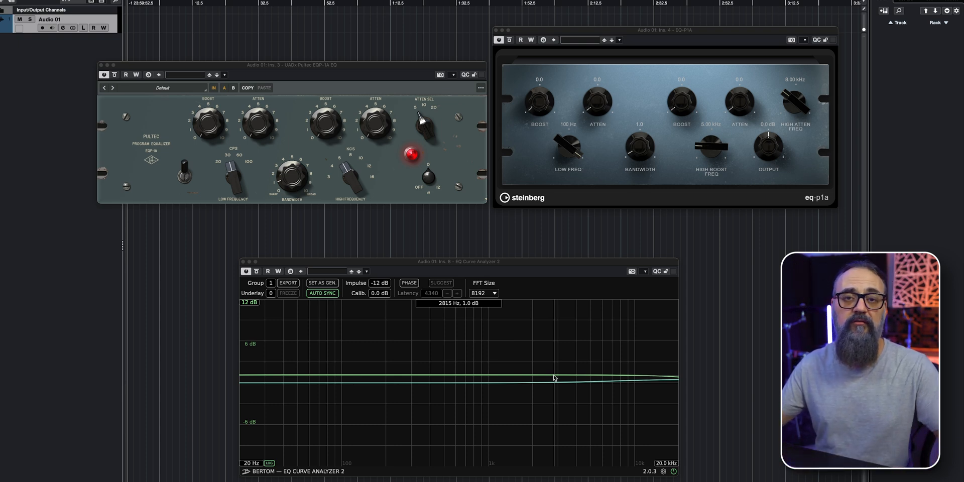
{"action": "mouse_move", "coordinate": [396, 370]}
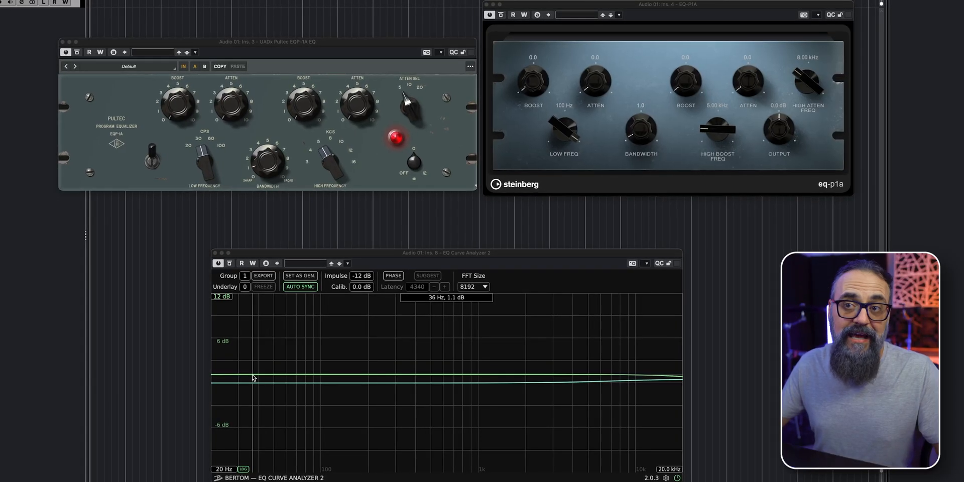
{"action": "mouse_move", "coordinate": [297, 389]}
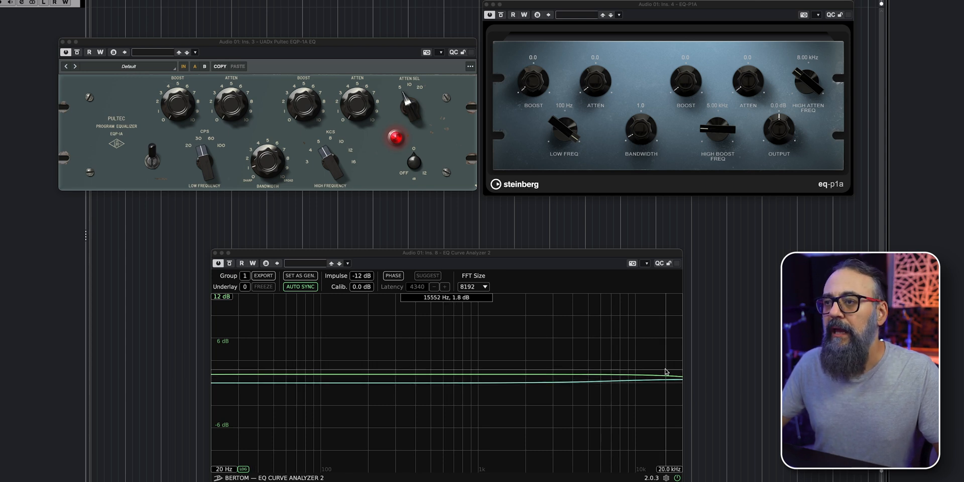
{"action": "mouse_move", "coordinate": [587, 385]}
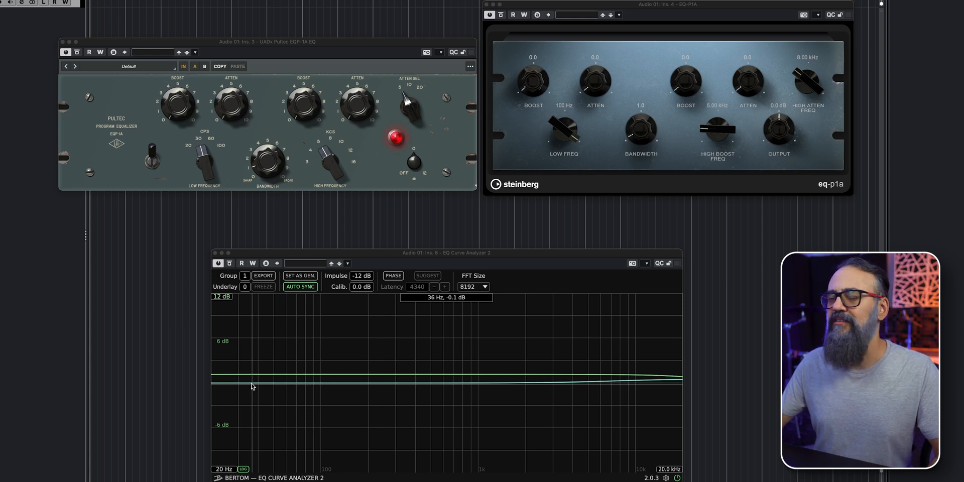
{"action": "mouse_move", "coordinate": [363, 386]}
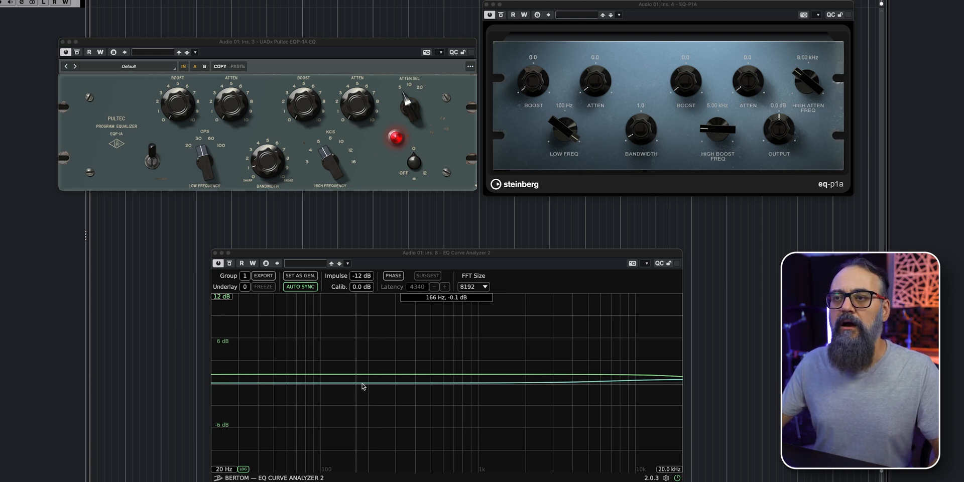
{"action": "mouse_move", "coordinate": [464, 387]}
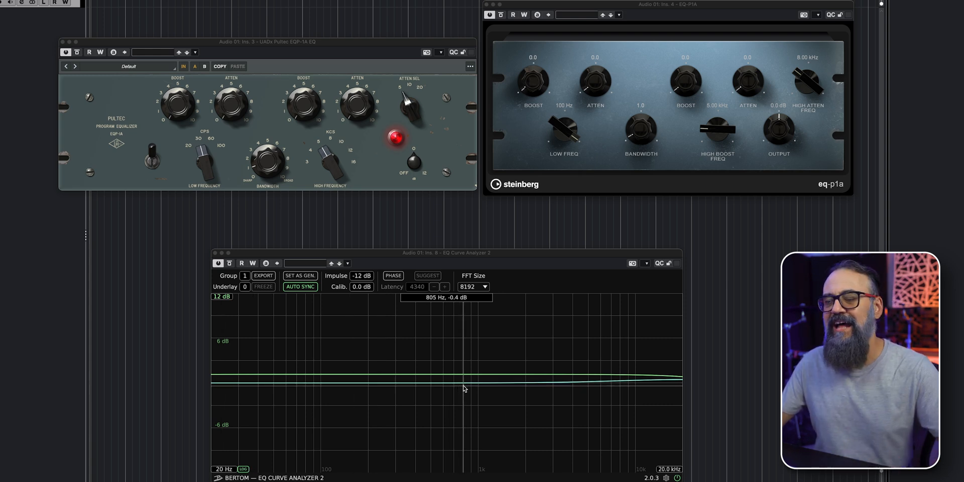
{"action": "mouse_move", "coordinate": [503, 388]}
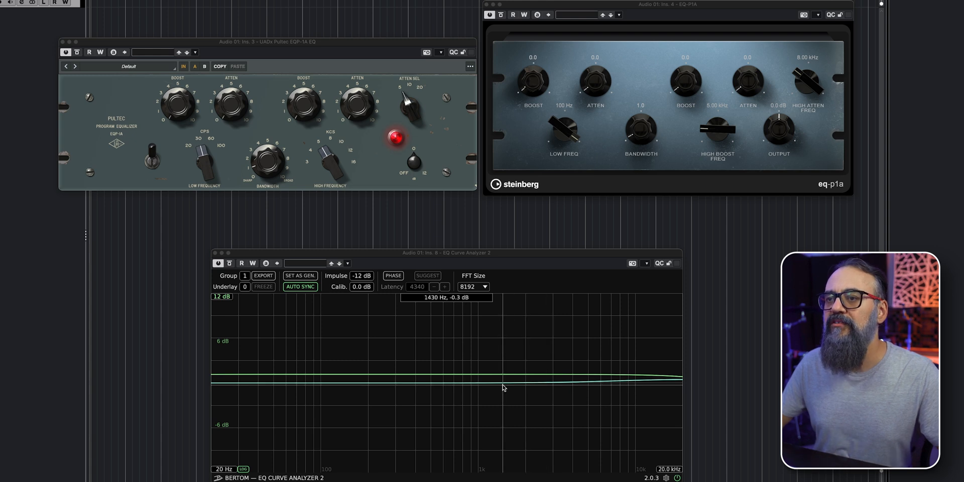
{"action": "mouse_move", "coordinate": [663, 382]}
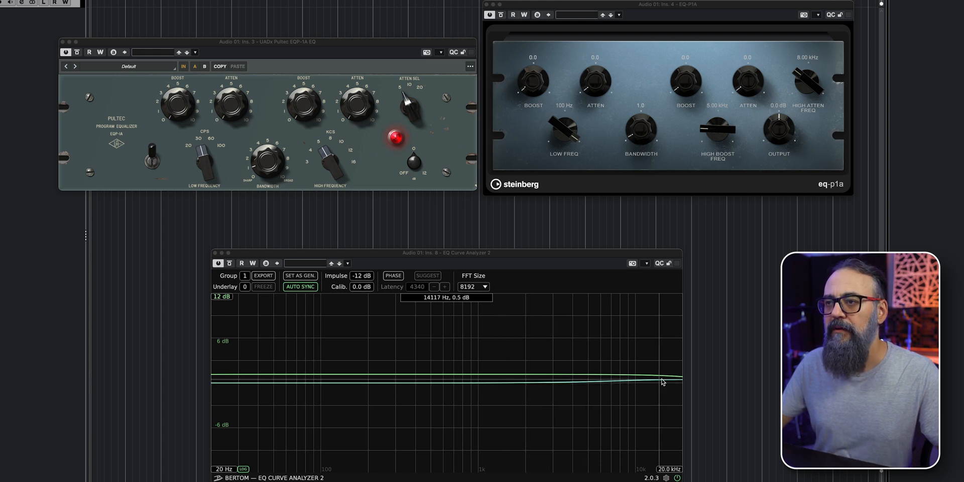
{"action": "mouse_move", "coordinate": [613, 384]}
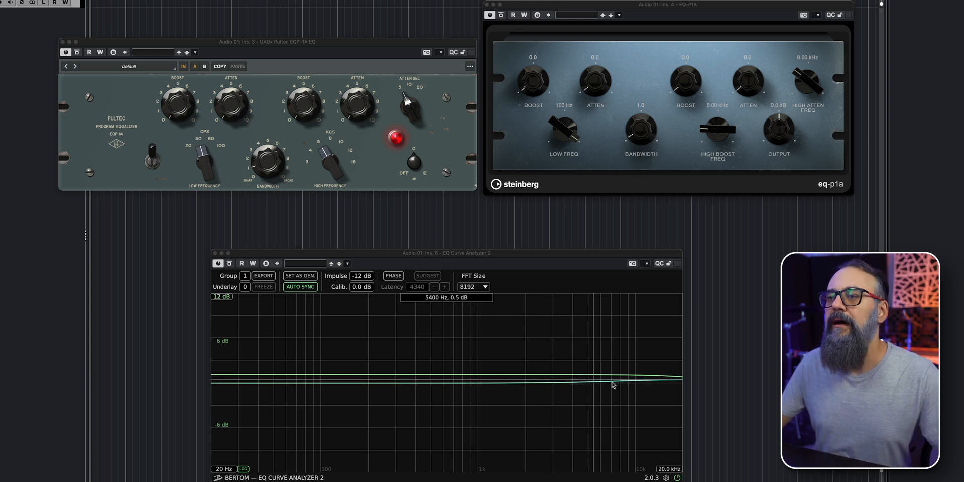
{"action": "mouse_move", "coordinate": [714, 382]}
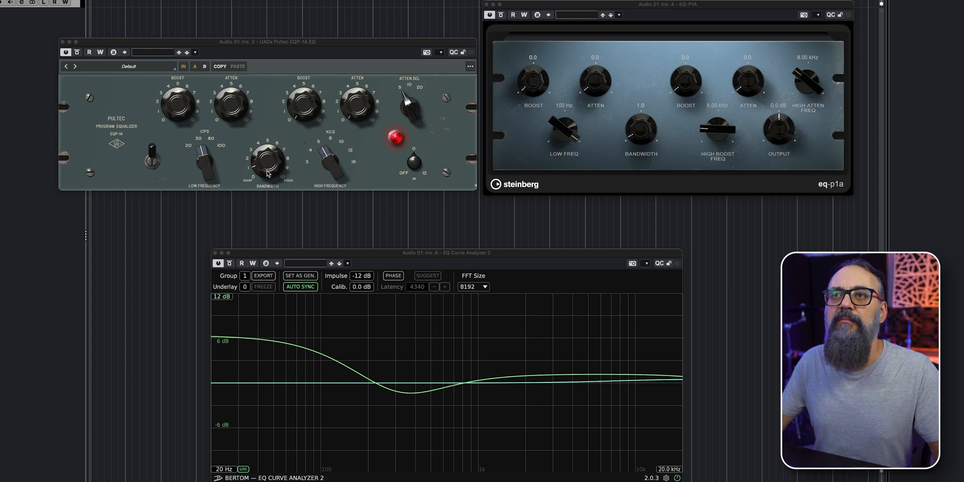
Dial in matching 30 Hz low boost and 5.0 atten on the EQ-P1A
{"action": "left_click_drag", "start_coordinate": [533, 79], "coordinate": [542, 62]}
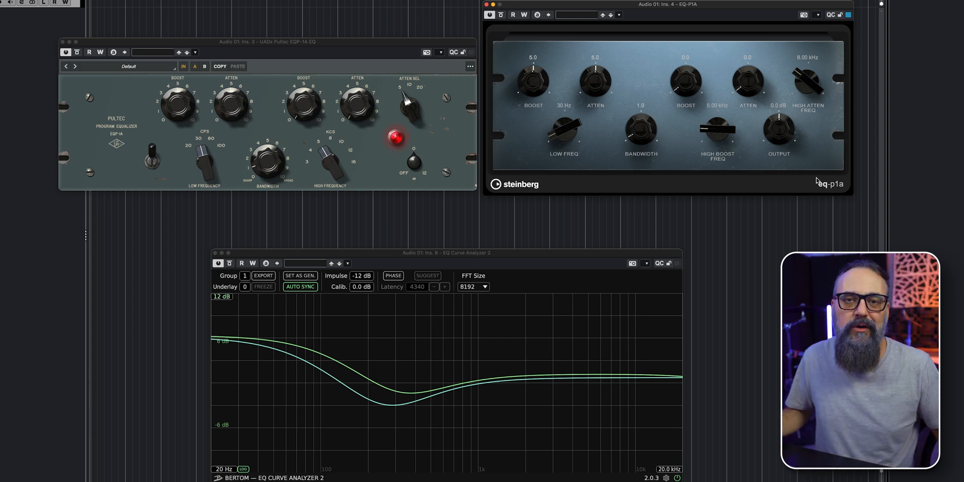
{"action": "mouse_move", "coordinate": [699, 213]}
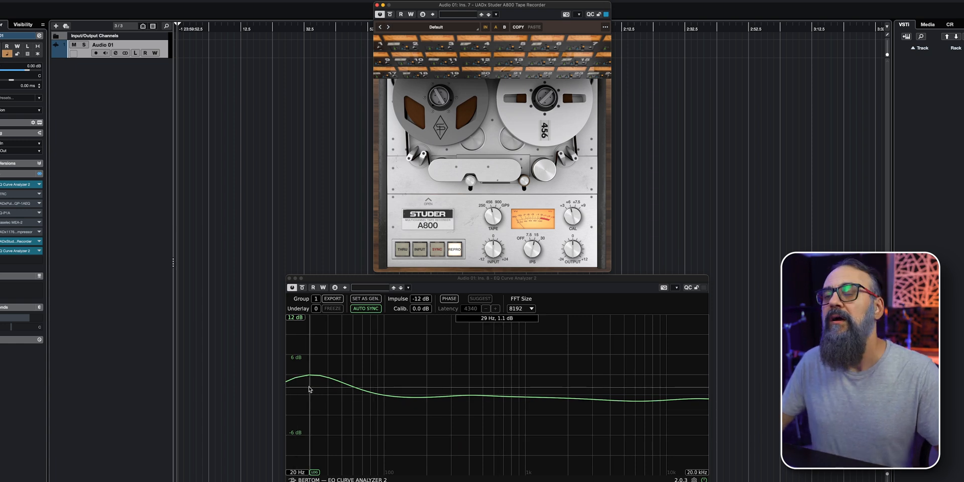
{"action": "mouse_move", "coordinate": [473, 399]}
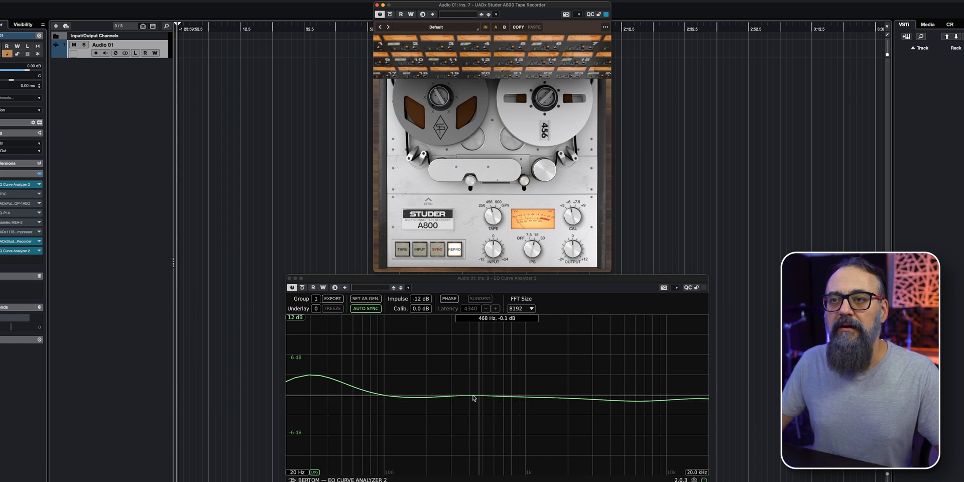
{"action": "mouse_move", "coordinate": [456, 401]}
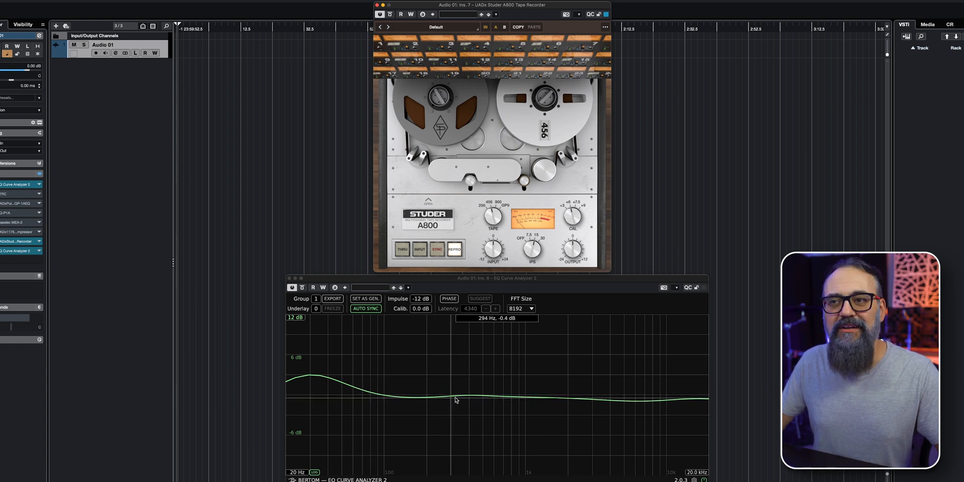
{"action": "mouse_move", "coordinate": [421, 401]}
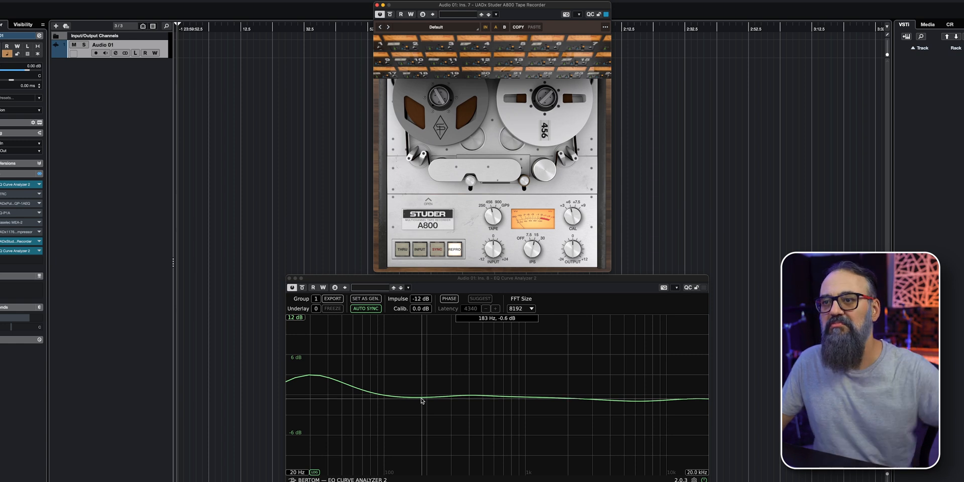
{"action": "mouse_move", "coordinate": [423, 399]}
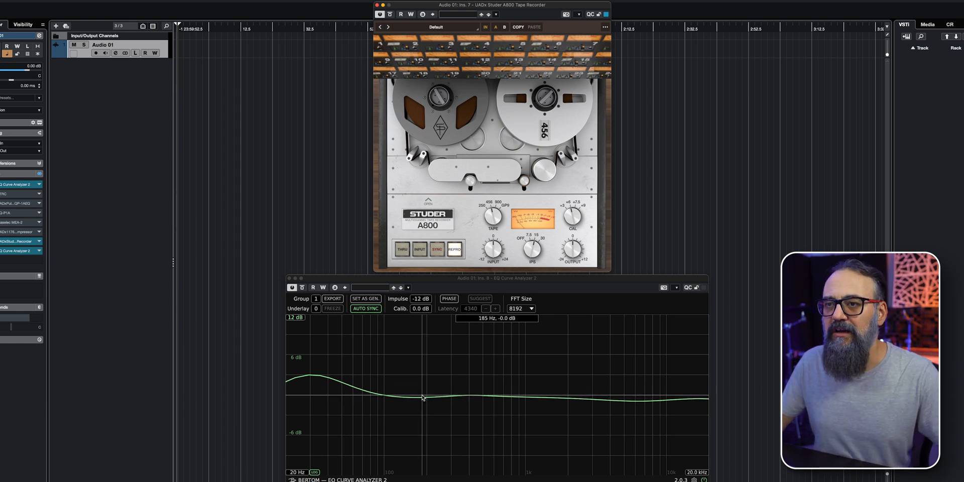
{"action": "mouse_move", "coordinate": [399, 399]}
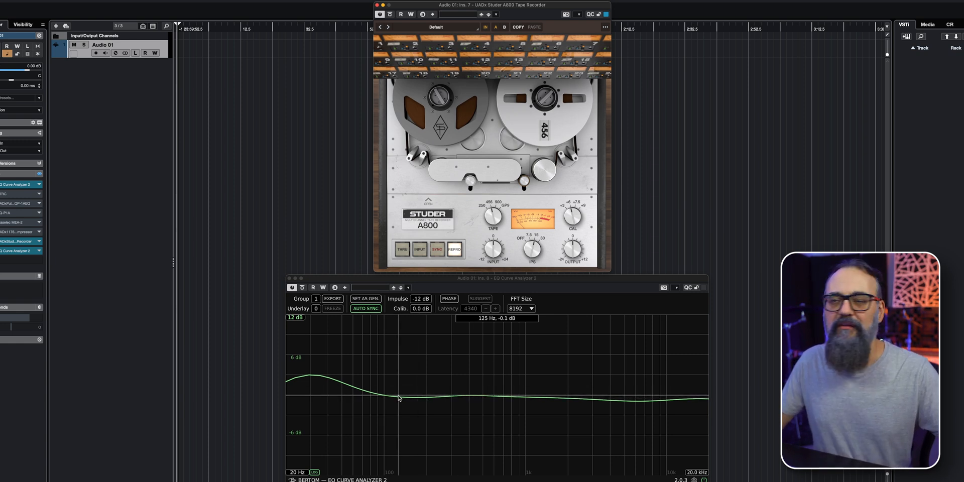
{"action": "mouse_move", "coordinate": [475, 397]}
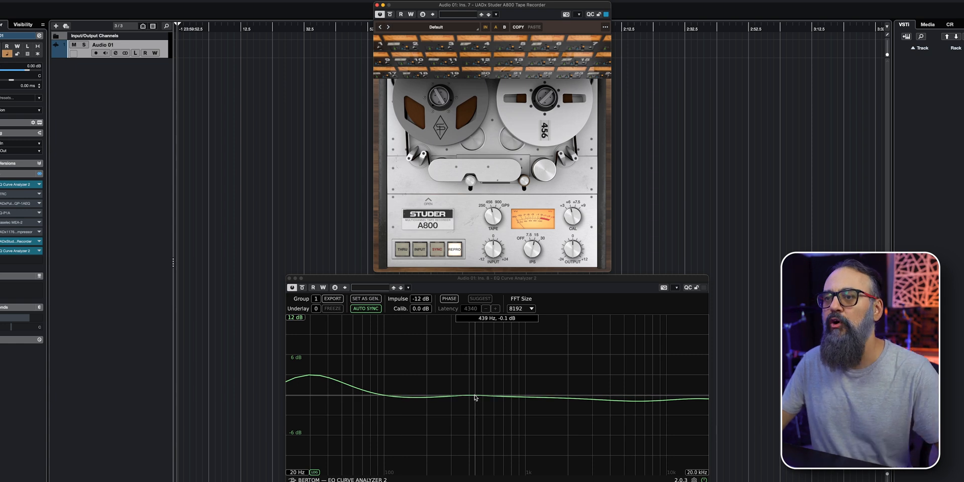
{"action": "mouse_move", "coordinate": [634, 405]}
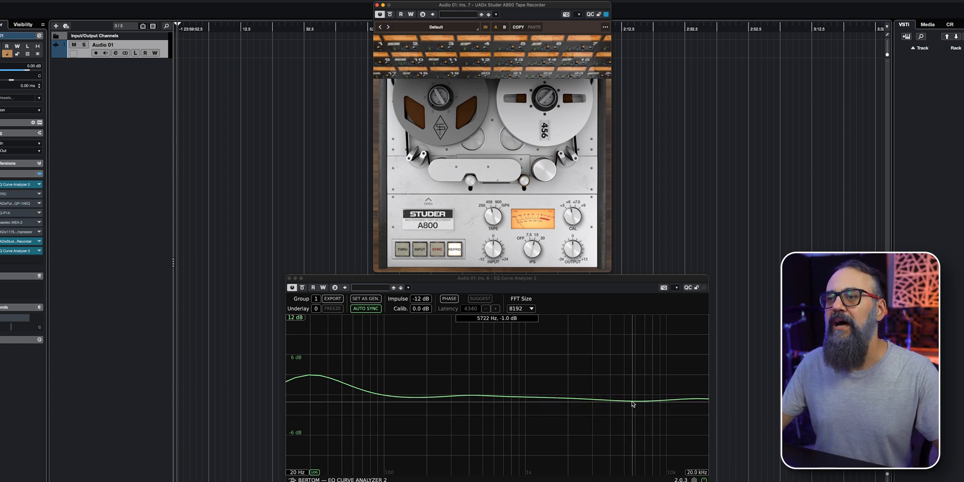
{"action": "mouse_move", "coordinate": [631, 296]}
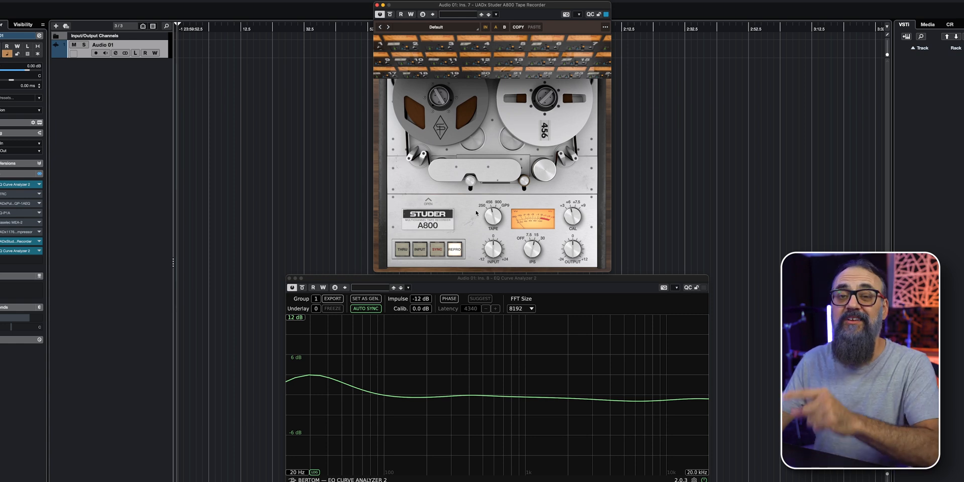
{"action": "mouse_move", "coordinate": [493, 215]}
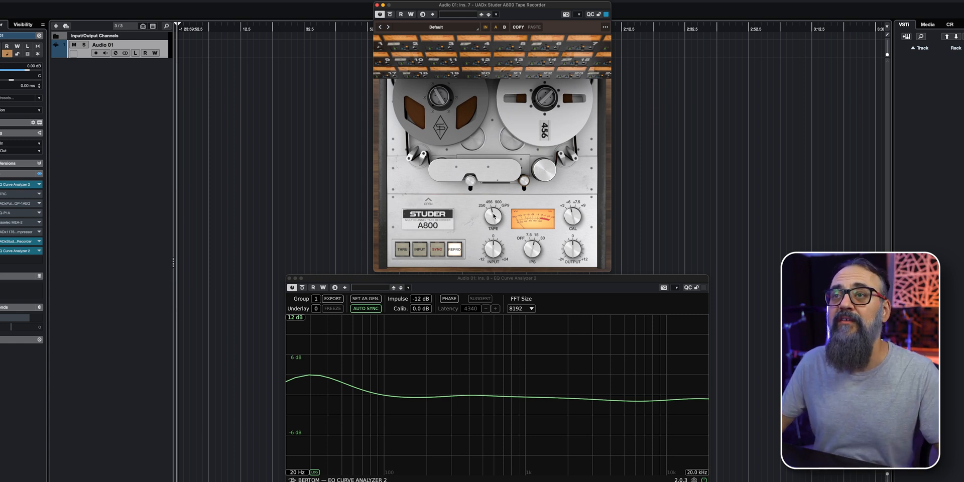
{"action": "mouse_move", "coordinate": [439, 355]}
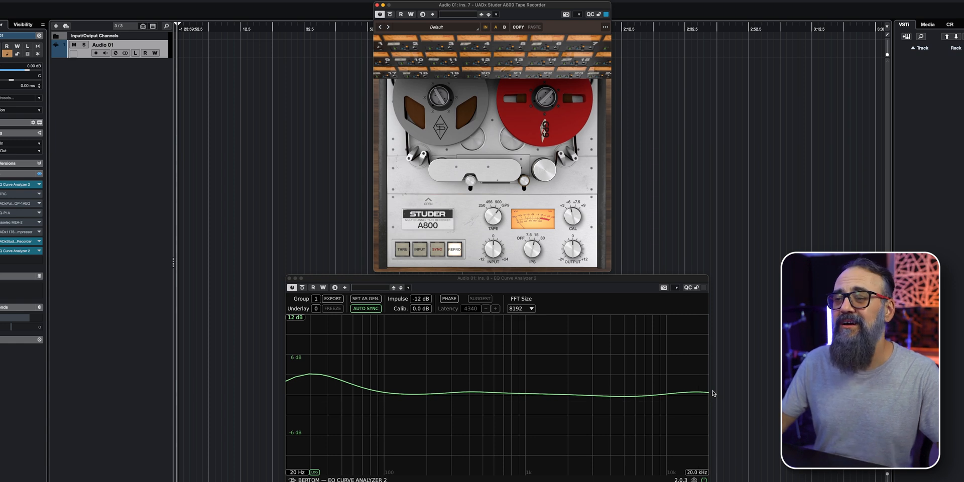
{"action": "mouse_move", "coordinate": [495, 355]}
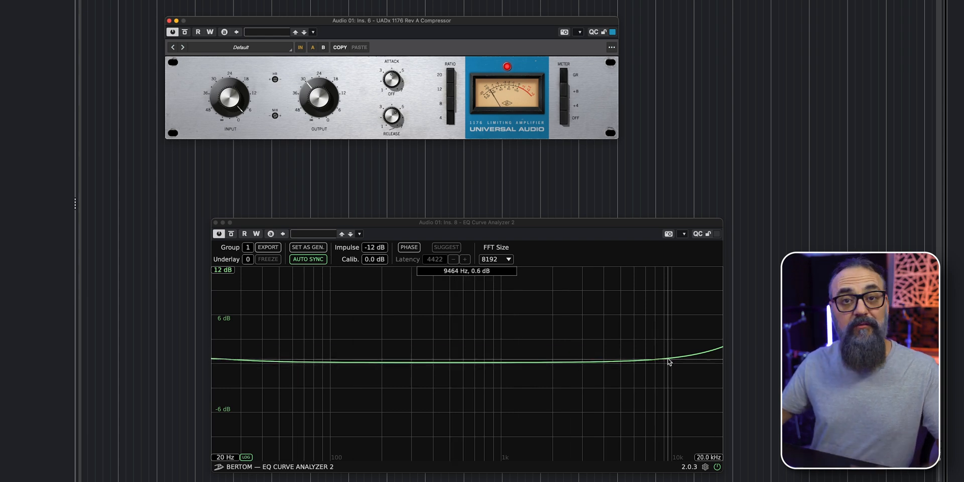
{"action": "mouse_move", "coordinate": [267, 368]}
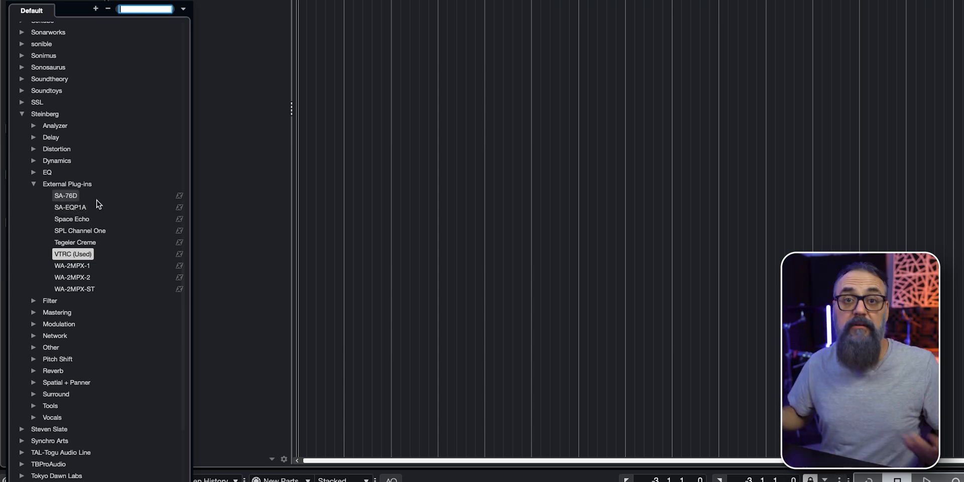
{"action": "mouse_move", "coordinate": [71, 219]}
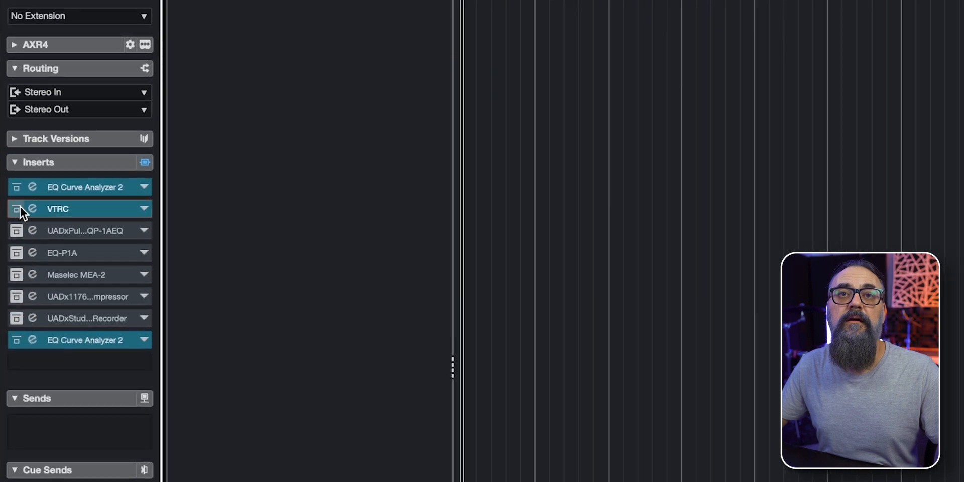
Bring up the VTRC insert's Delay, Send Gain and Return Gain settings
{"action": "left_click", "coordinate": [31, 209]}
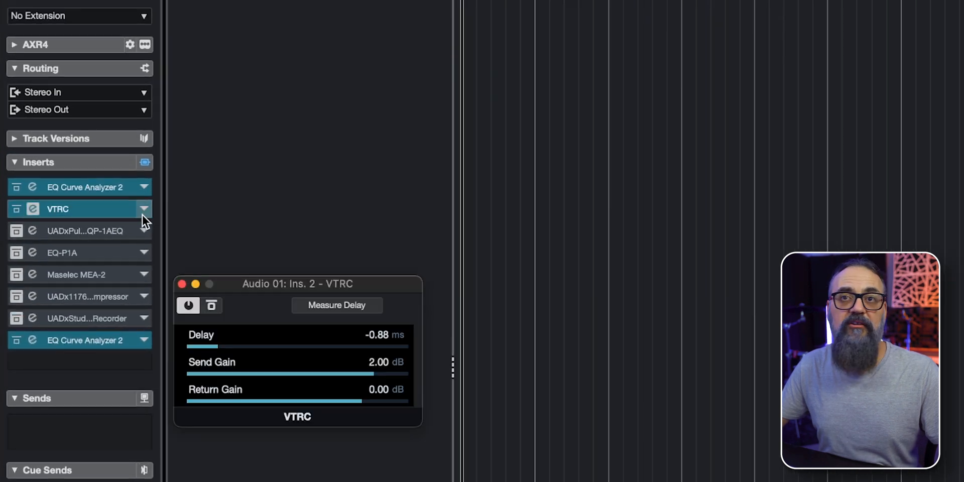
{"action": "mouse_move", "coordinate": [84, 212]}
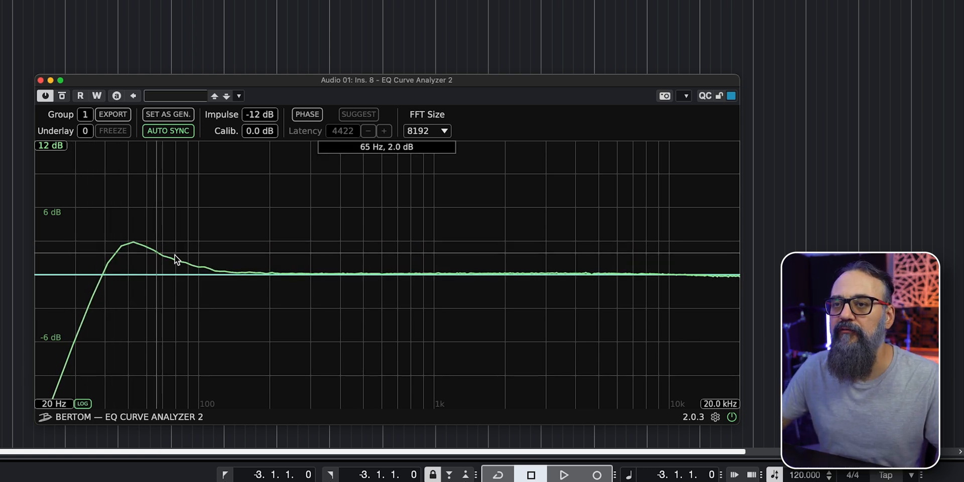
{"action": "mouse_move", "coordinate": [80, 272]}
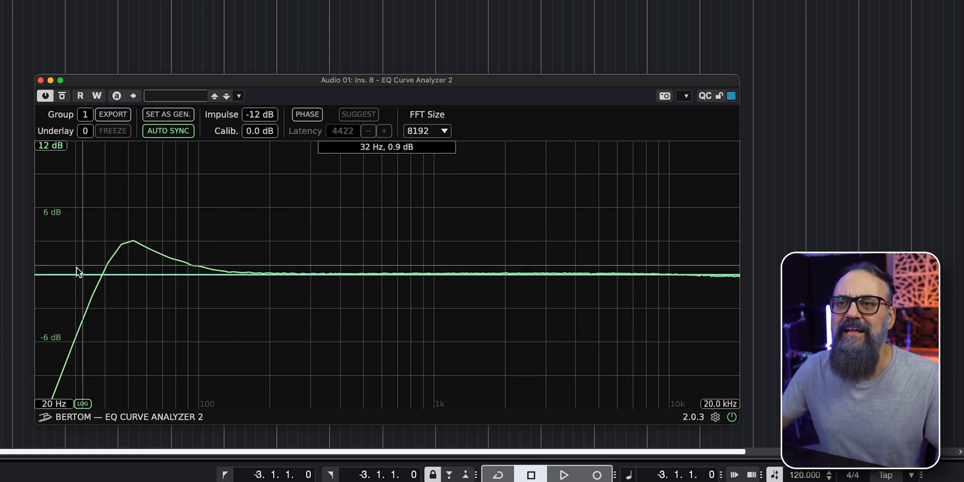
{"action": "mouse_move", "coordinate": [51, 393]}
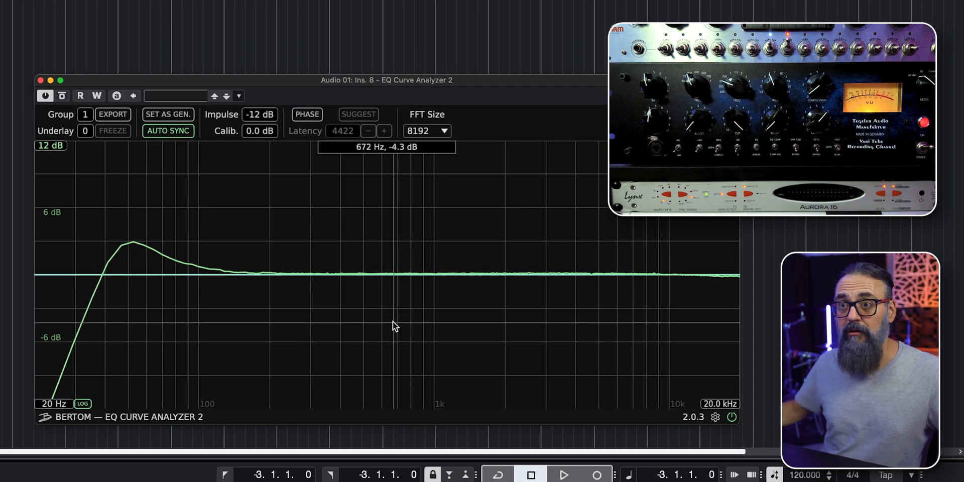
{"action": "mouse_move", "coordinate": [103, 294]}
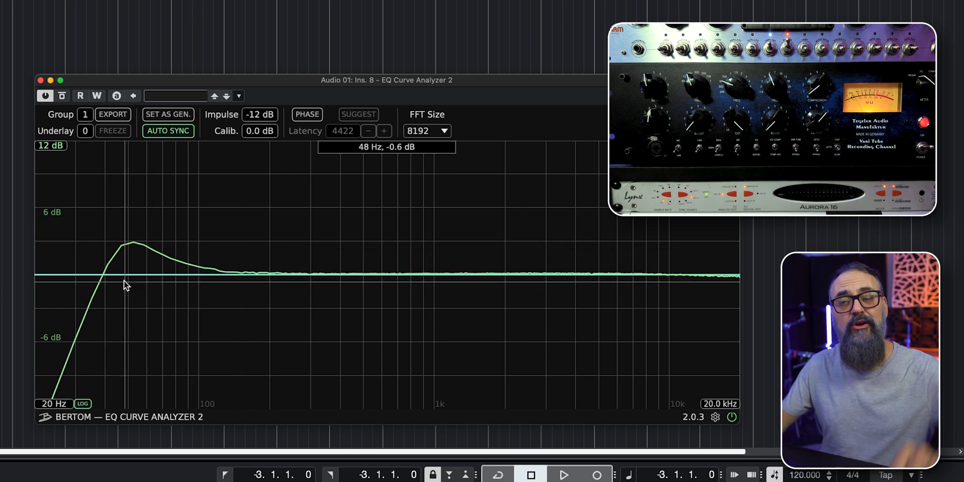
{"action": "mouse_move", "coordinate": [312, 326]}
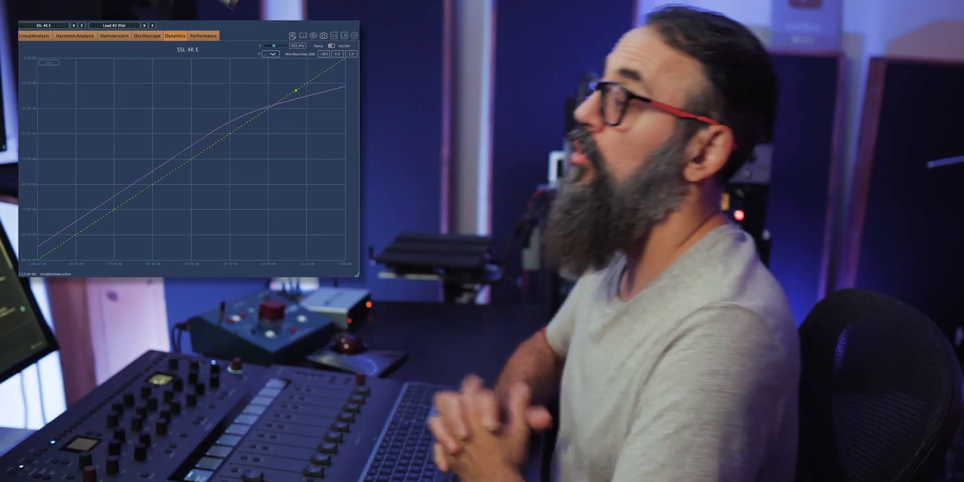
{"action": "left_click", "coordinate": [76, 35]}
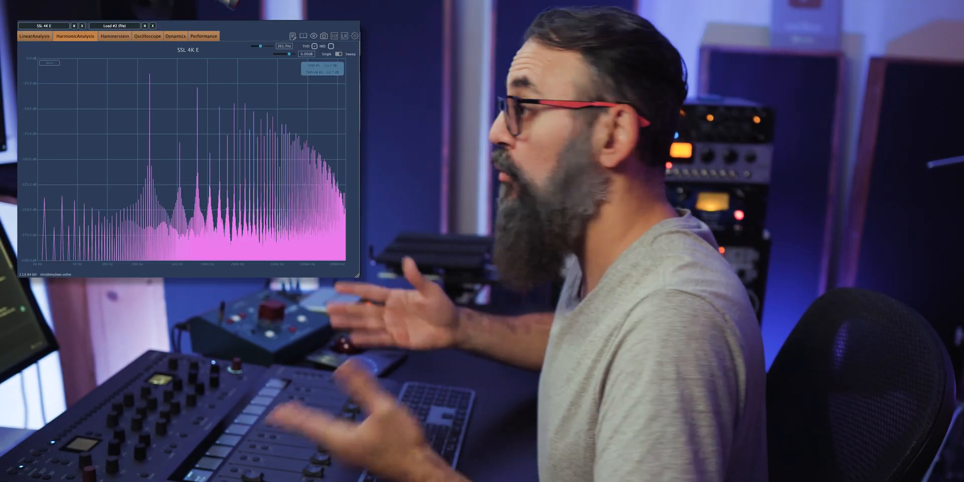